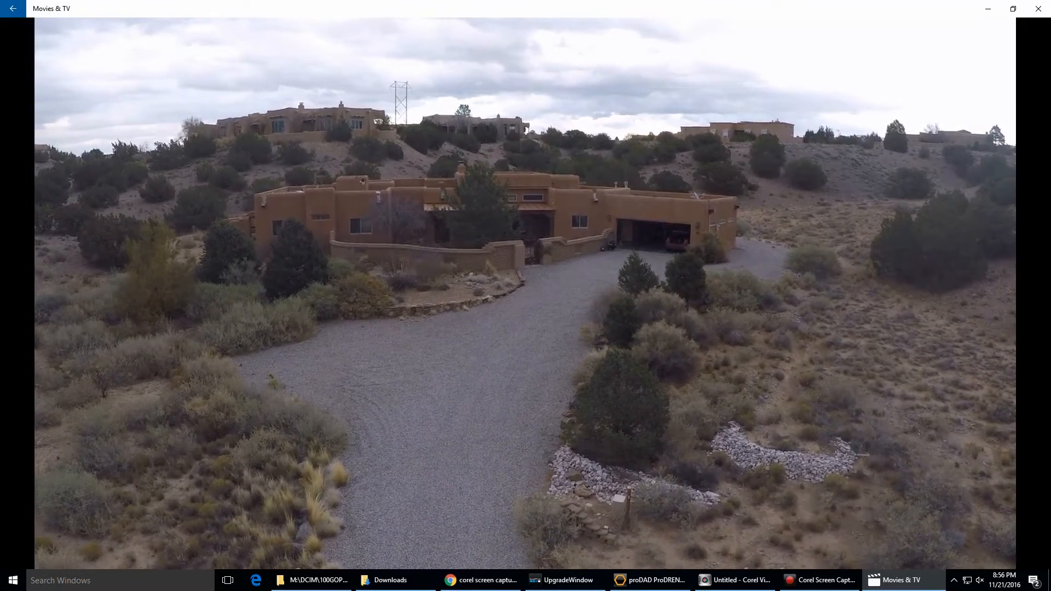
{"action": "mouse_move", "coordinate": [397, 122]}
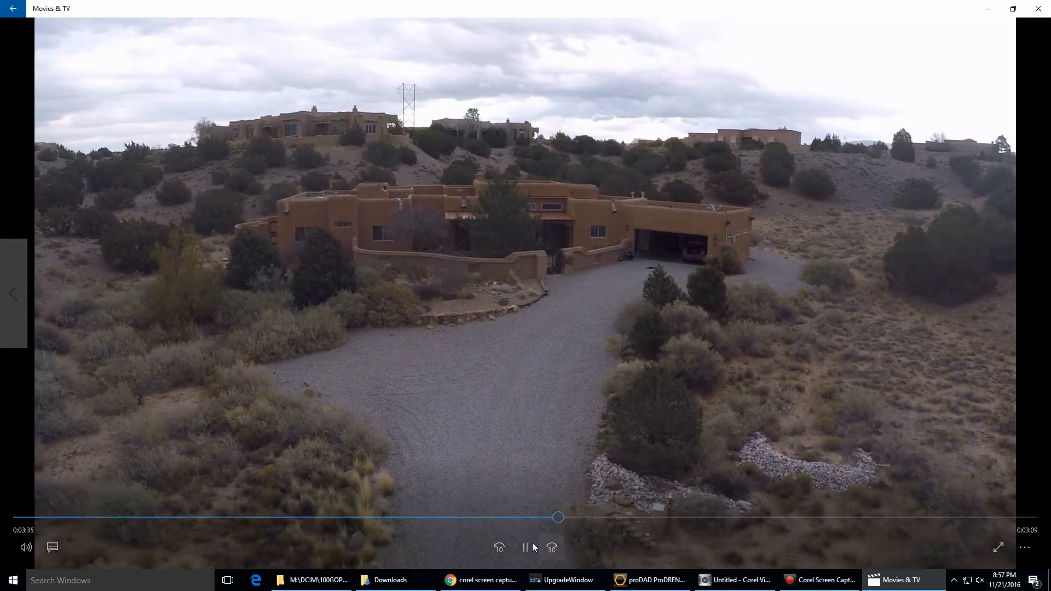
Step: Pause the GOPR9053 drone clip in Movies & TV at about 3:36
{"action": "left_click", "coordinate": [526, 548]}
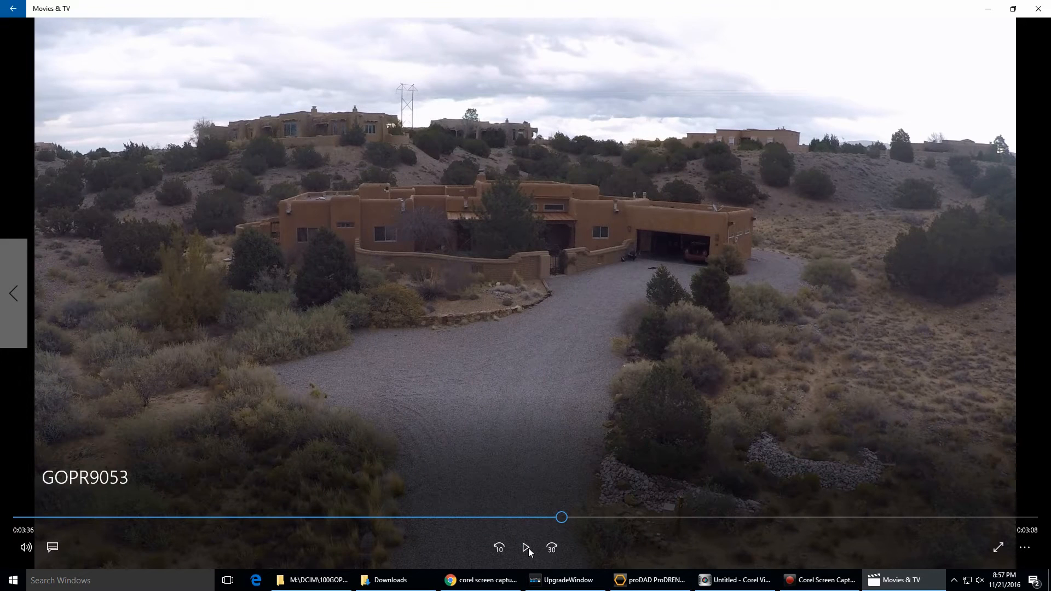
{"action": "left_click", "coordinate": [648, 581]}
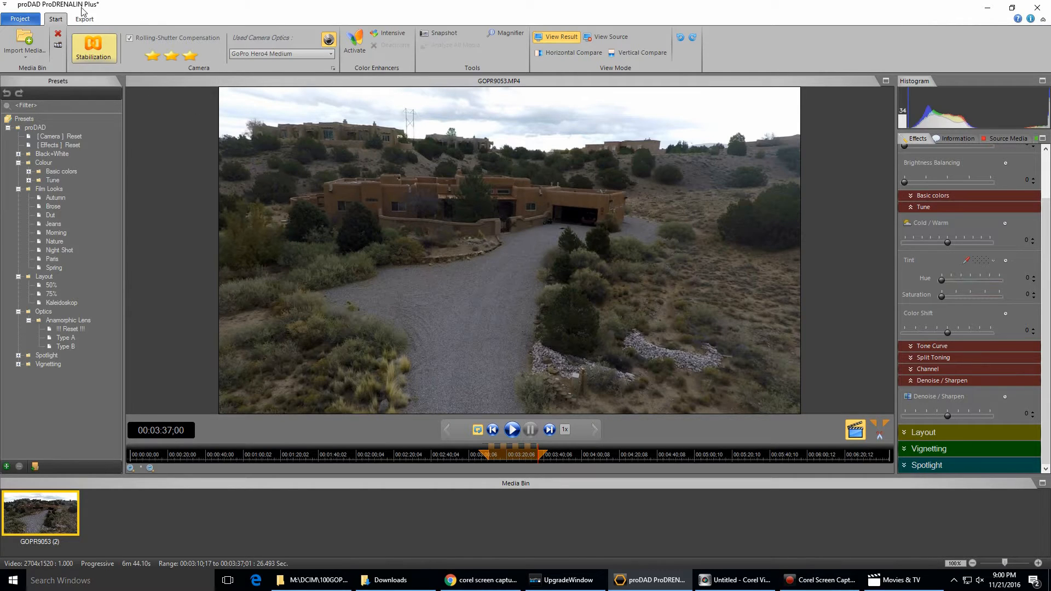
{"action": "mouse_move", "coordinate": [175, 154]}
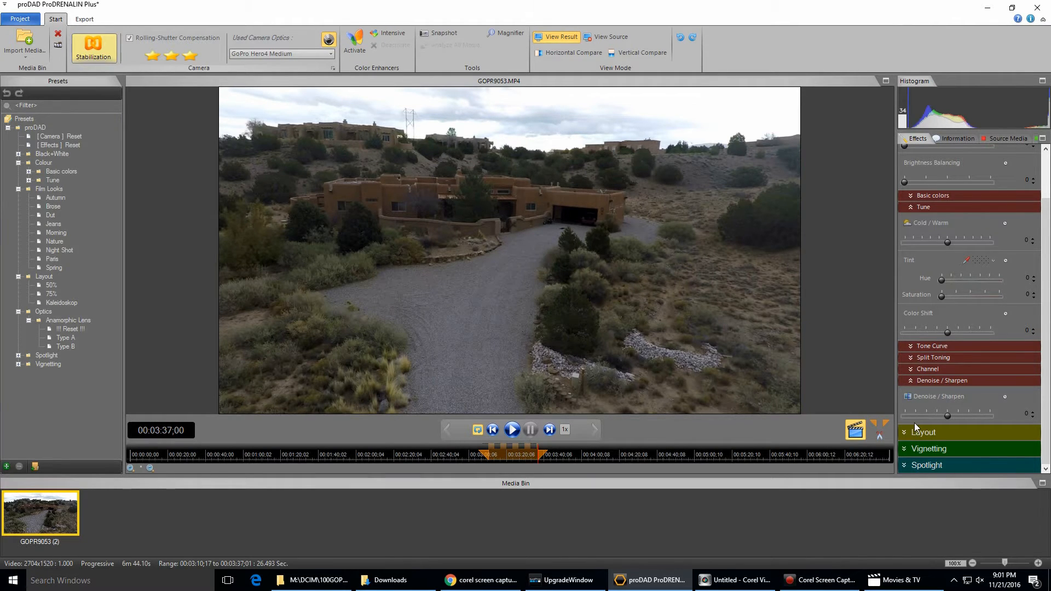
{"action": "left_click_drag", "start_coordinate": [948, 179], "coordinate": [967, 180]}
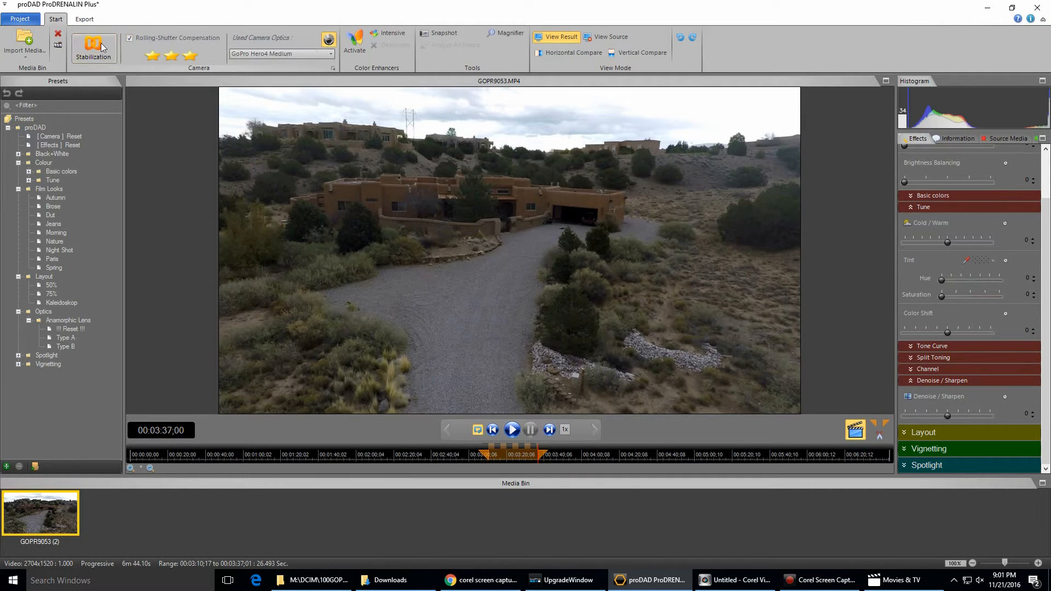
{"action": "mouse_move", "coordinate": [103, 52]}
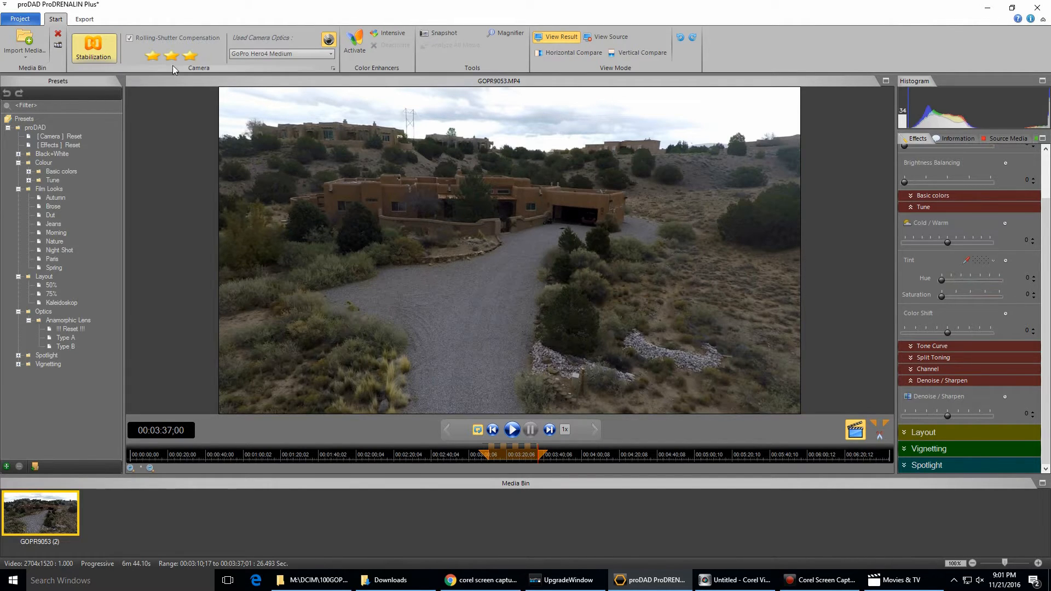
{"action": "mouse_move", "coordinate": [186, 57]}
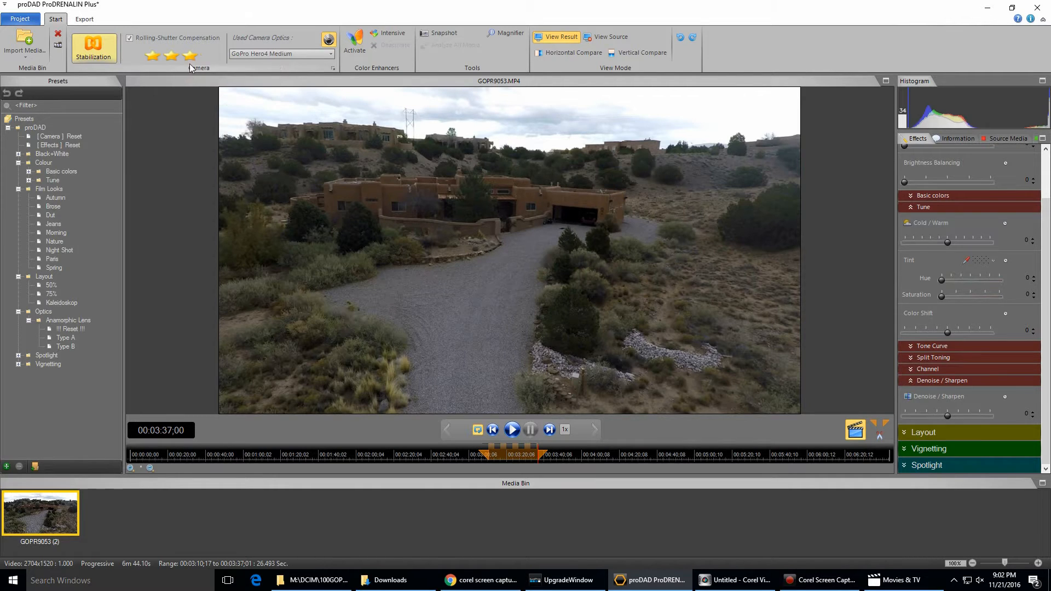
{"action": "mouse_move", "coordinate": [191, 56]}
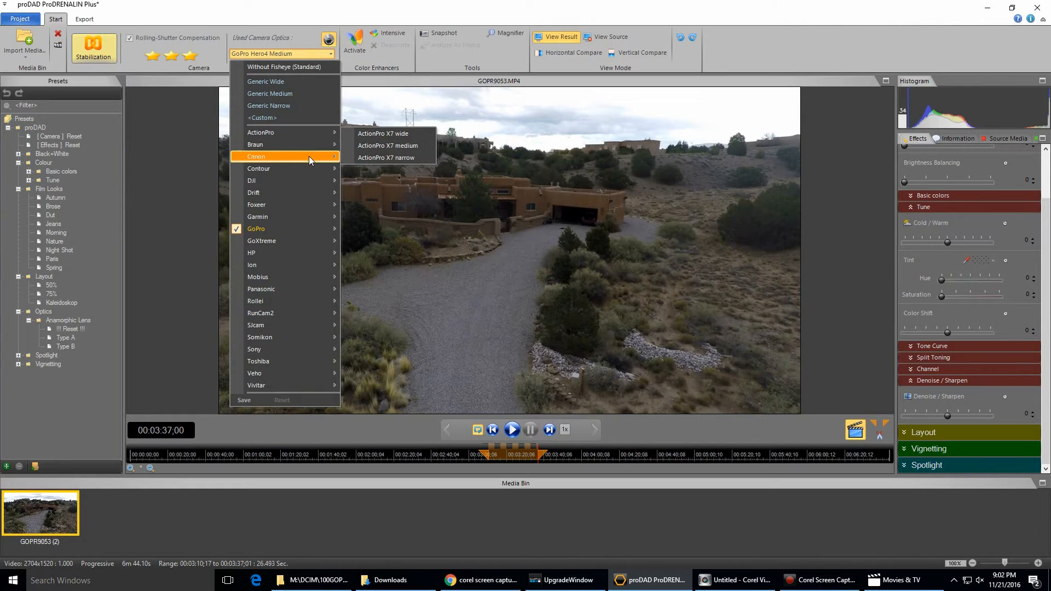
{"action": "mouse_move", "coordinate": [301, 276]}
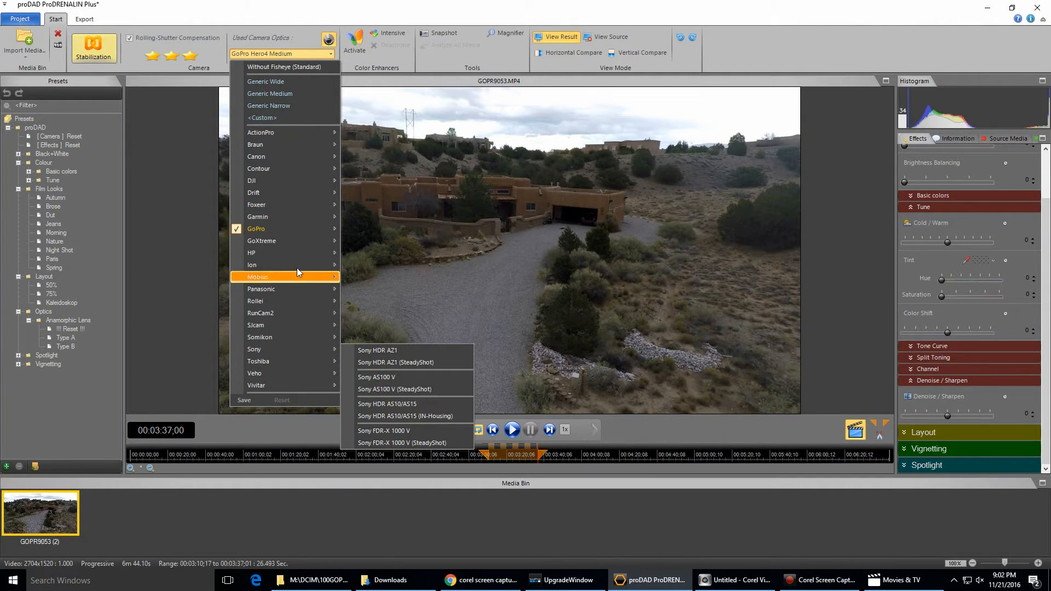
{"action": "mouse_move", "coordinate": [277, 229]}
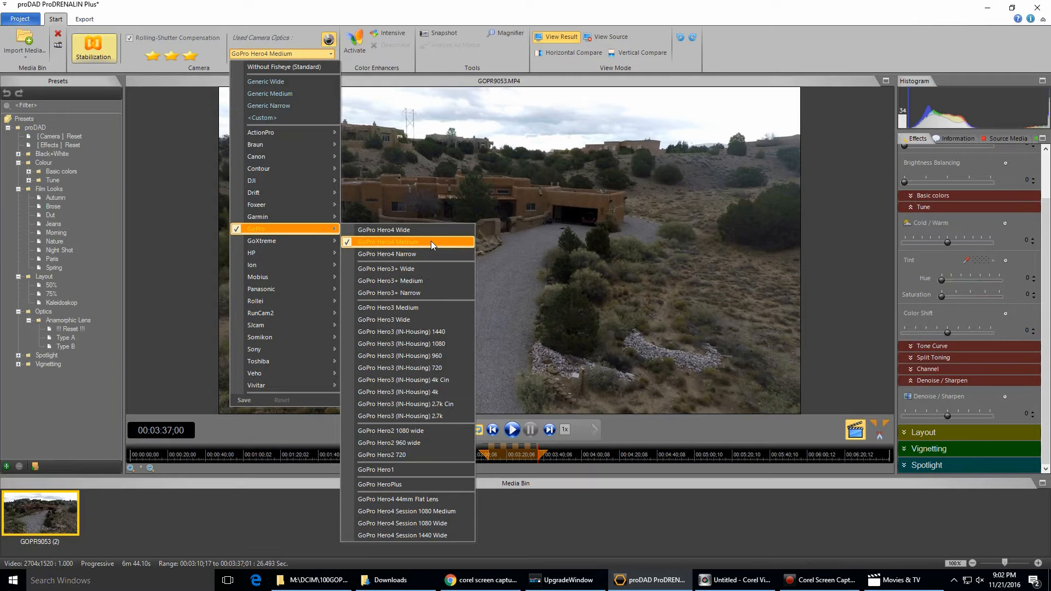
{"action": "mouse_move", "coordinate": [414, 244]}
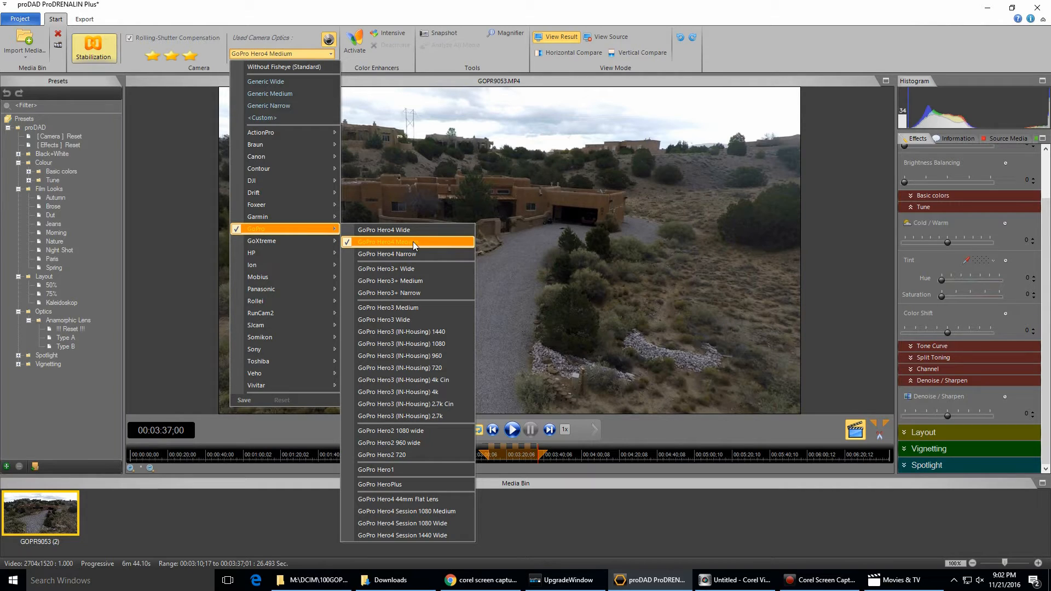
{"action": "left_click", "coordinate": [384, 242]}
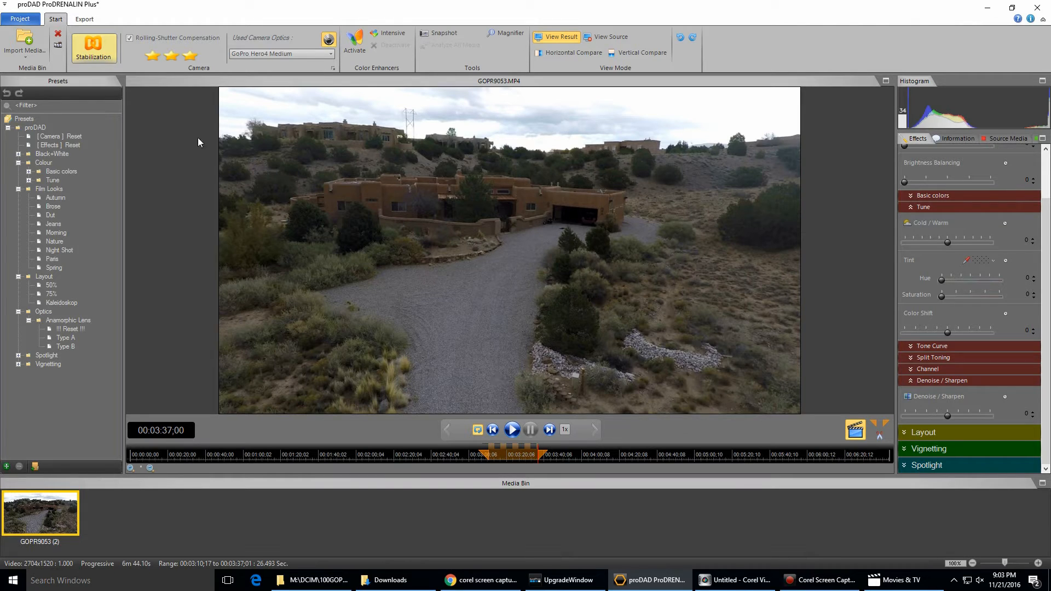
Step: Review export setup, keeping AVC/H264 MP4, Medium quality and audio off
{"action": "left_click", "coordinate": [85, 19]}
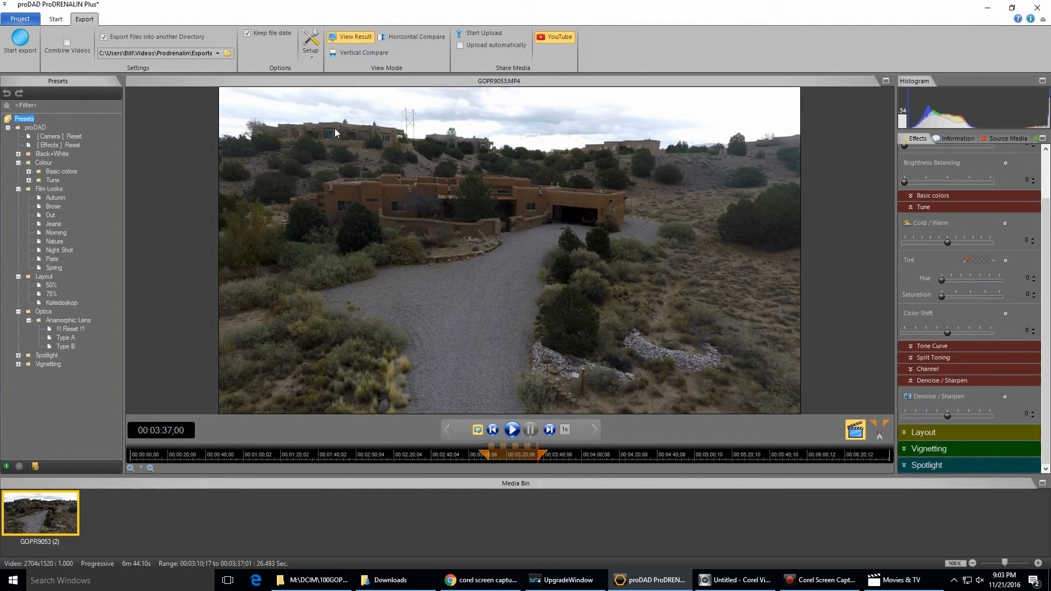
{"action": "left_click", "coordinate": [309, 35]}
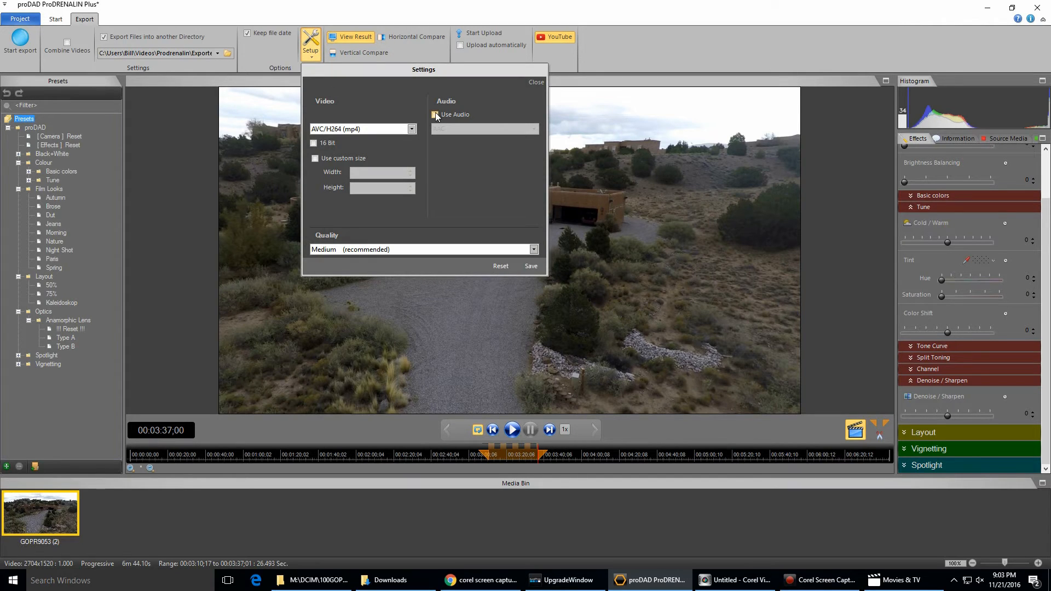
{"action": "left_click", "coordinate": [435, 114]}
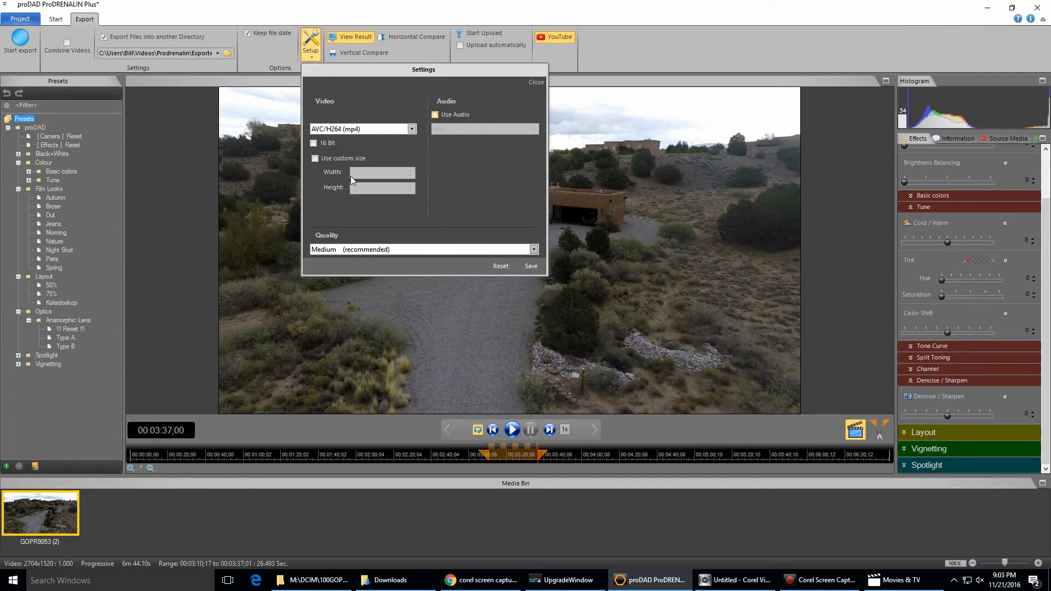
{"action": "left_click", "coordinate": [434, 115]}
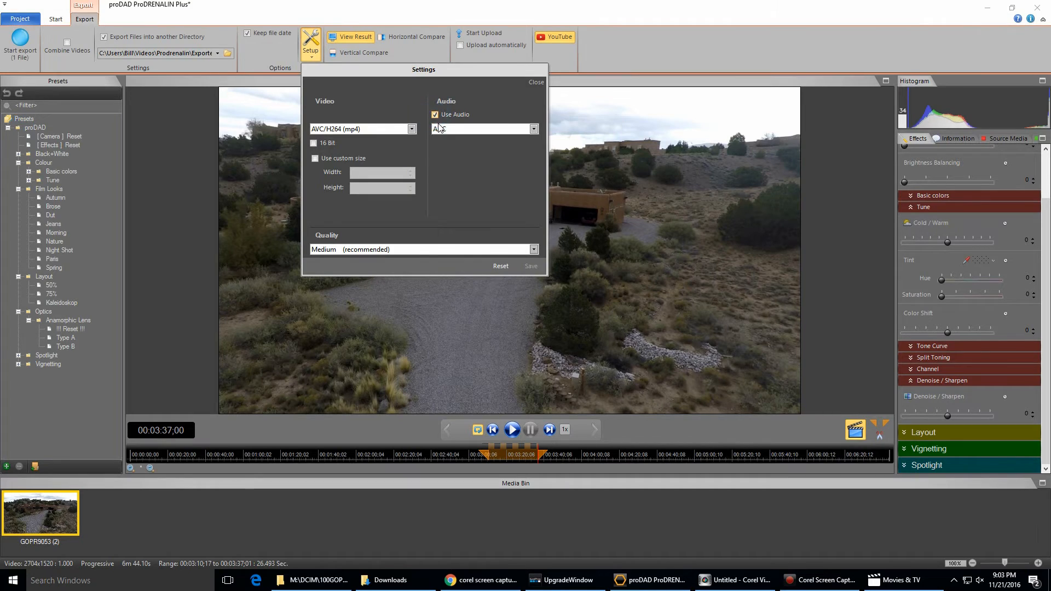
{"action": "left_click", "coordinate": [435, 114]}
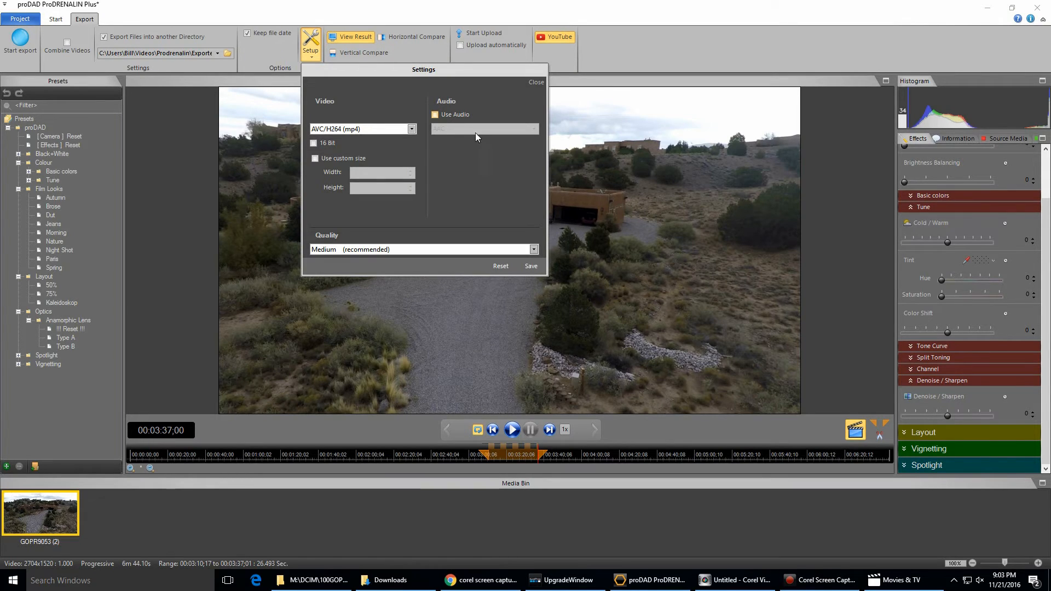
{"action": "mouse_move", "coordinate": [531, 278]}
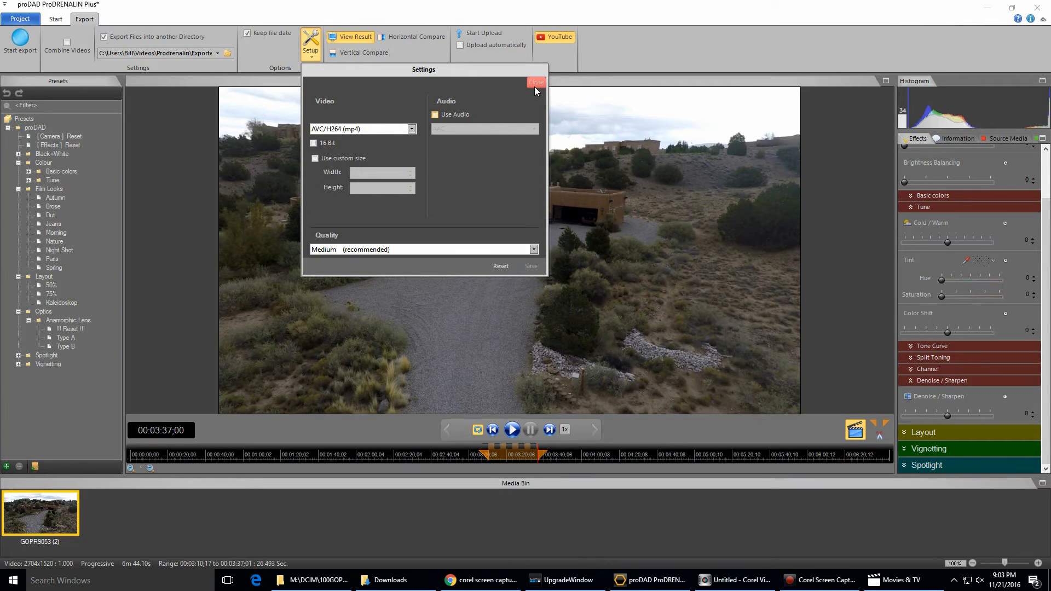
{"action": "left_click", "coordinate": [536, 82]}
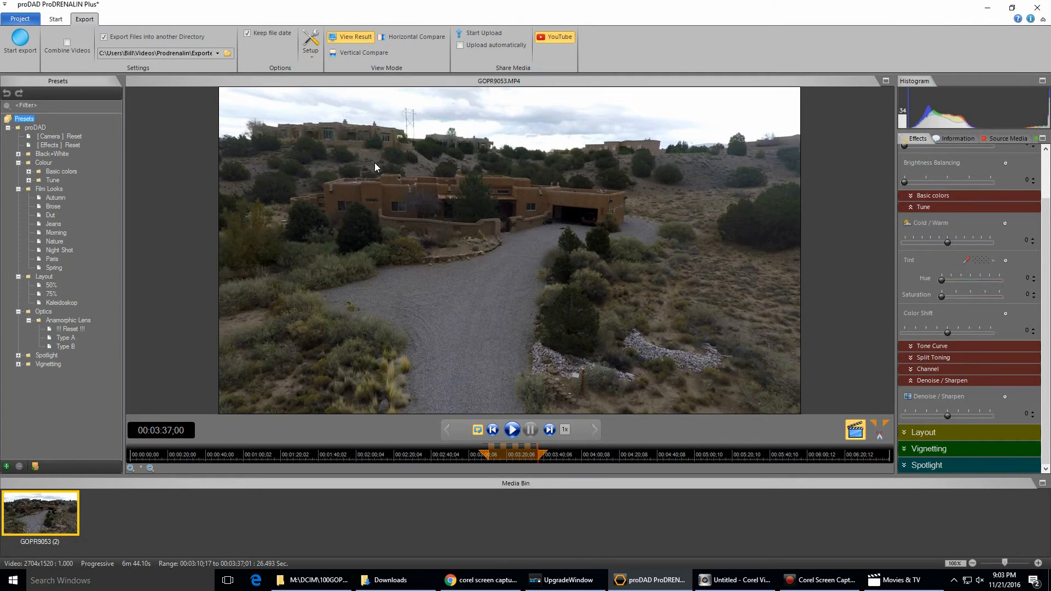
Step: Export the stabilized clip and play the resulting GOPR9053 (2).mp4
{"action": "left_click", "coordinate": [17, 41]}
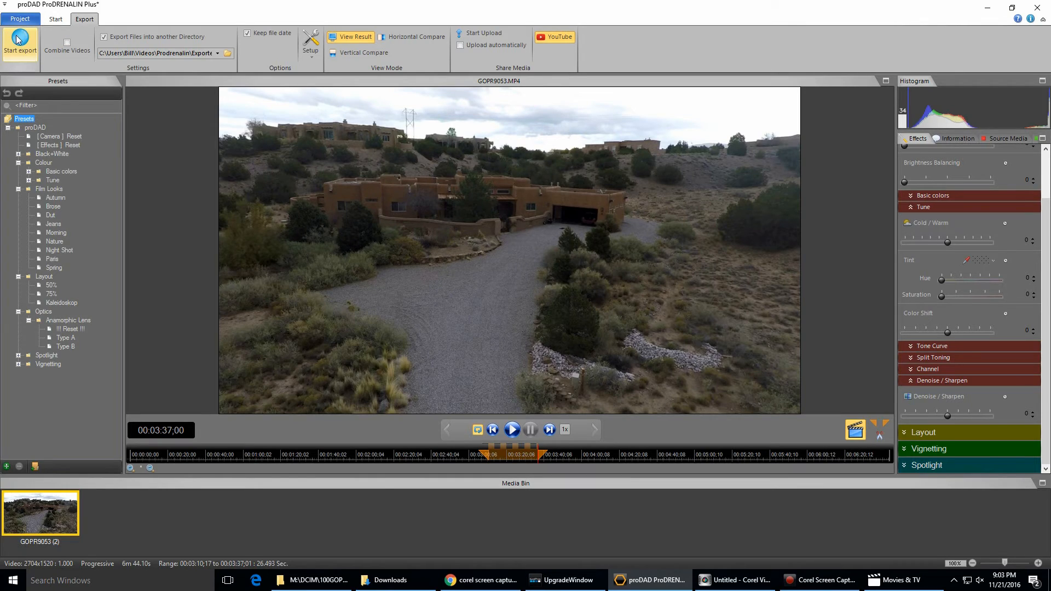
{"action": "left_click", "coordinate": [18, 41]}
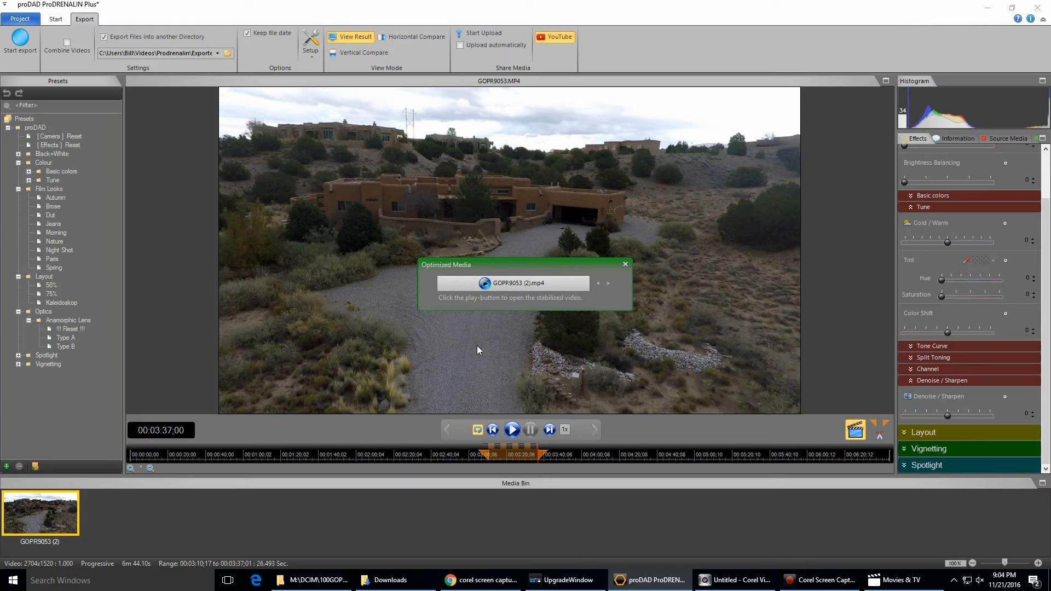
{"action": "mouse_move", "coordinate": [483, 321]}
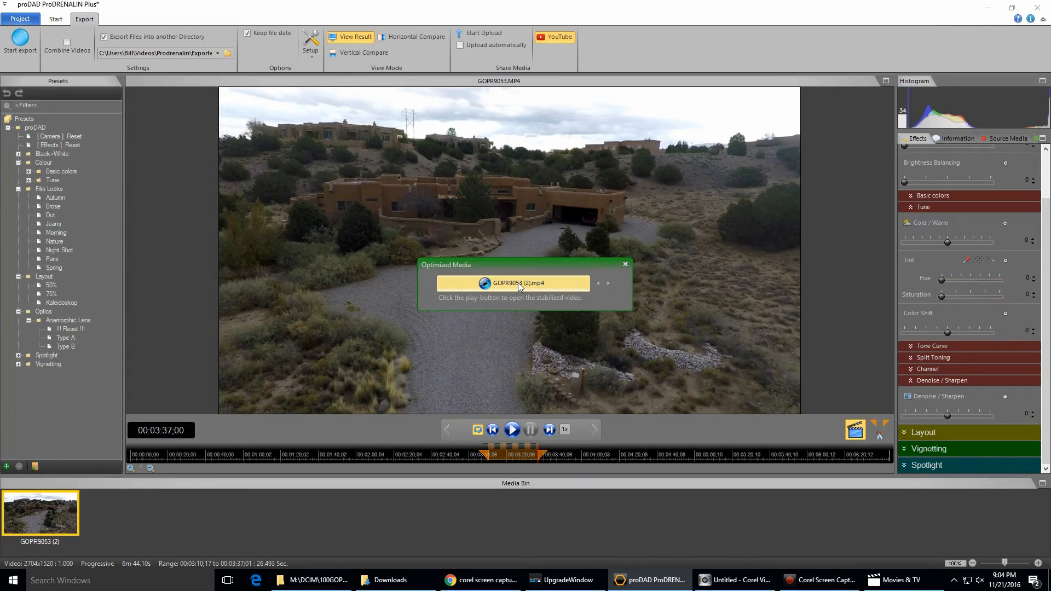
{"action": "left_click", "coordinate": [478, 283]}
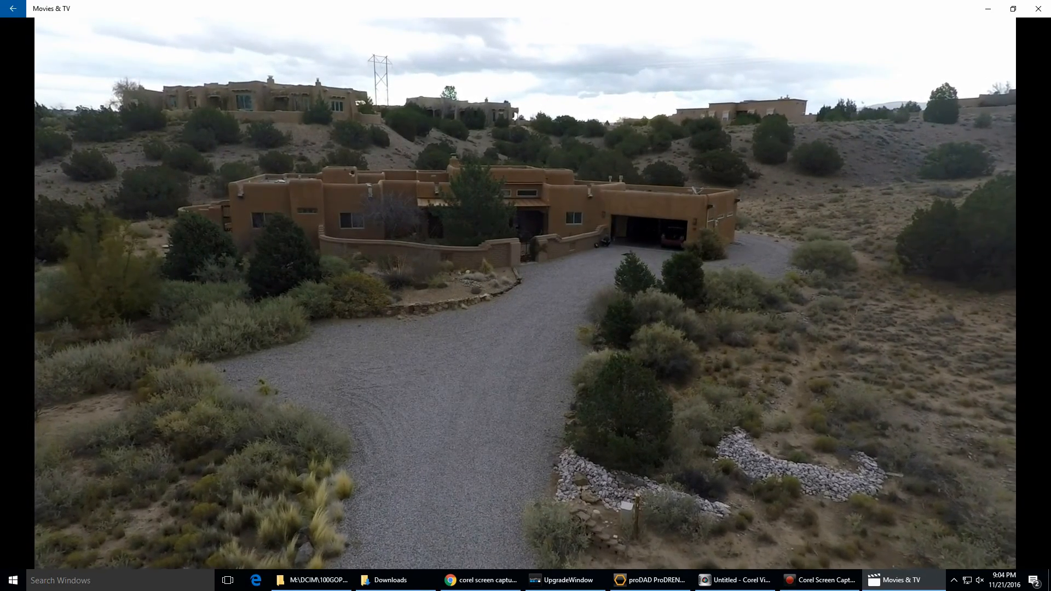
{"action": "mouse_move", "coordinate": [346, 388]}
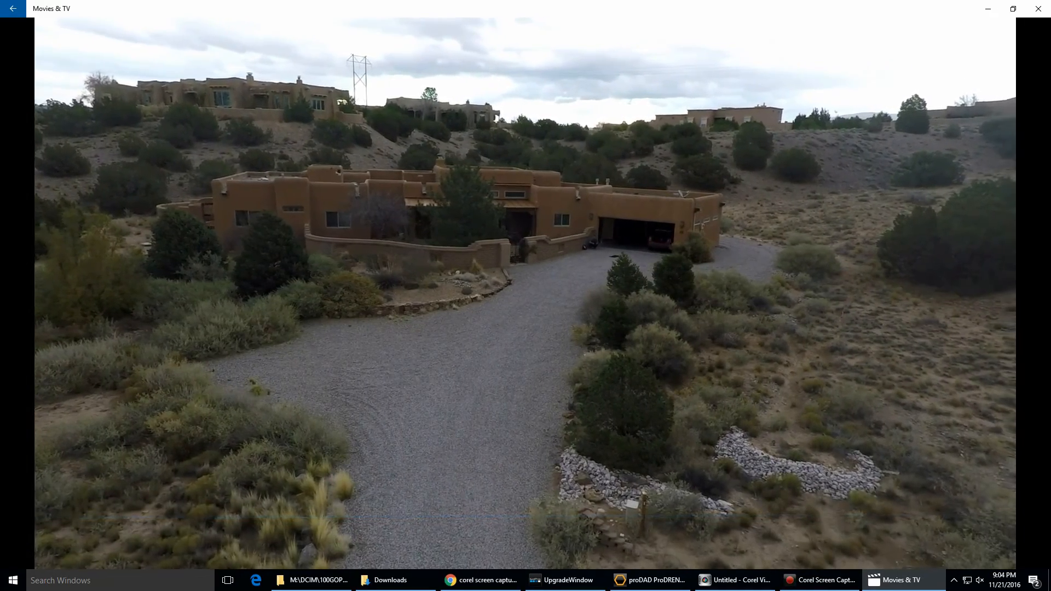
{"action": "mouse_move", "coordinate": [351, 391]}
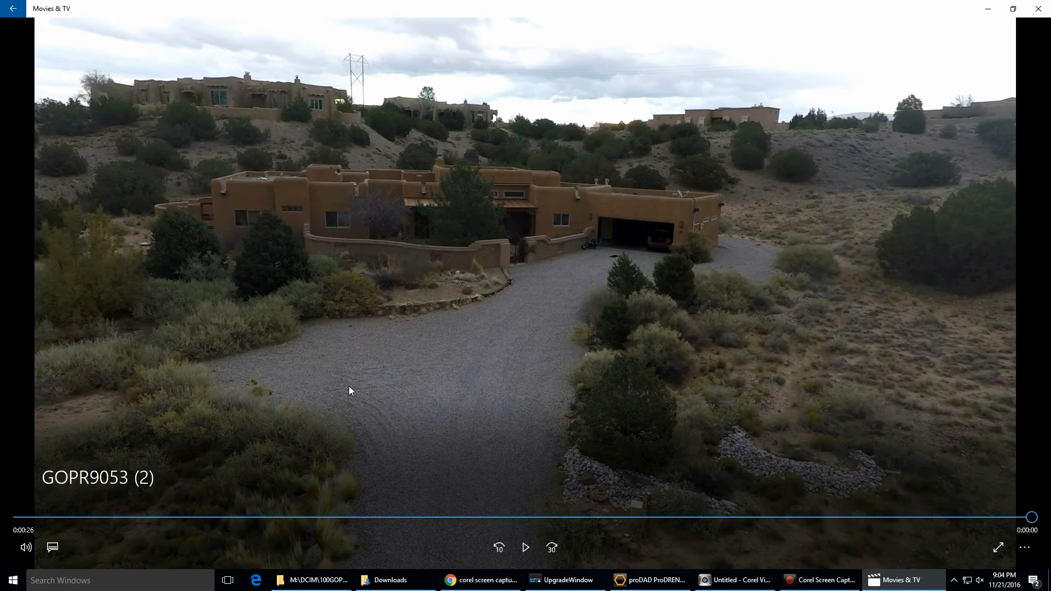
{"action": "mouse_move", "coordinate": [480, 415]}
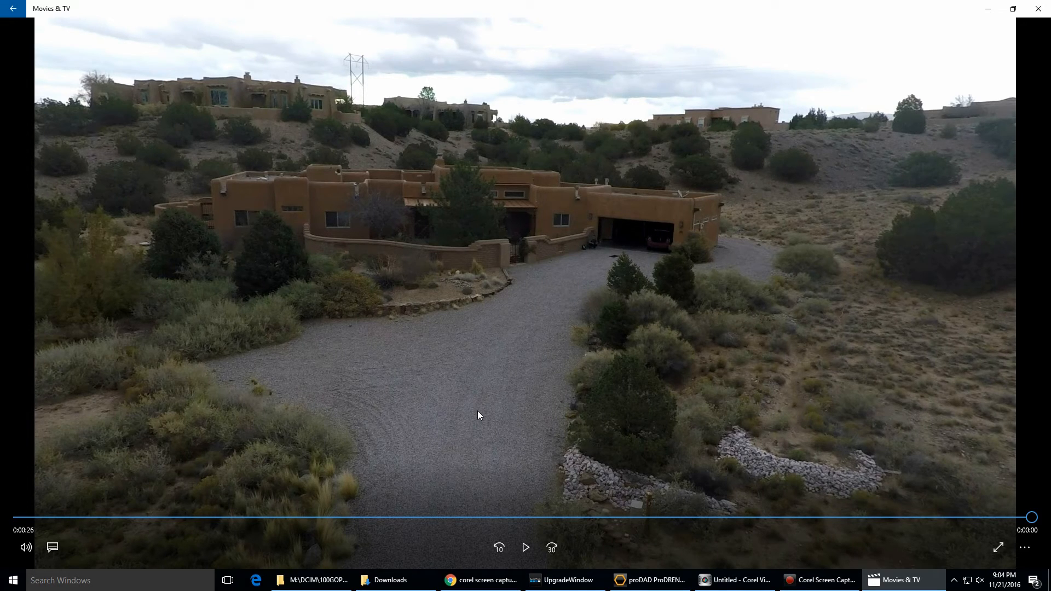
Step: Cycle through result-only, horizontal and vertical compare, ending on Horizontal Compare
{"action": "left_click", "coordinate": [647, 580]}
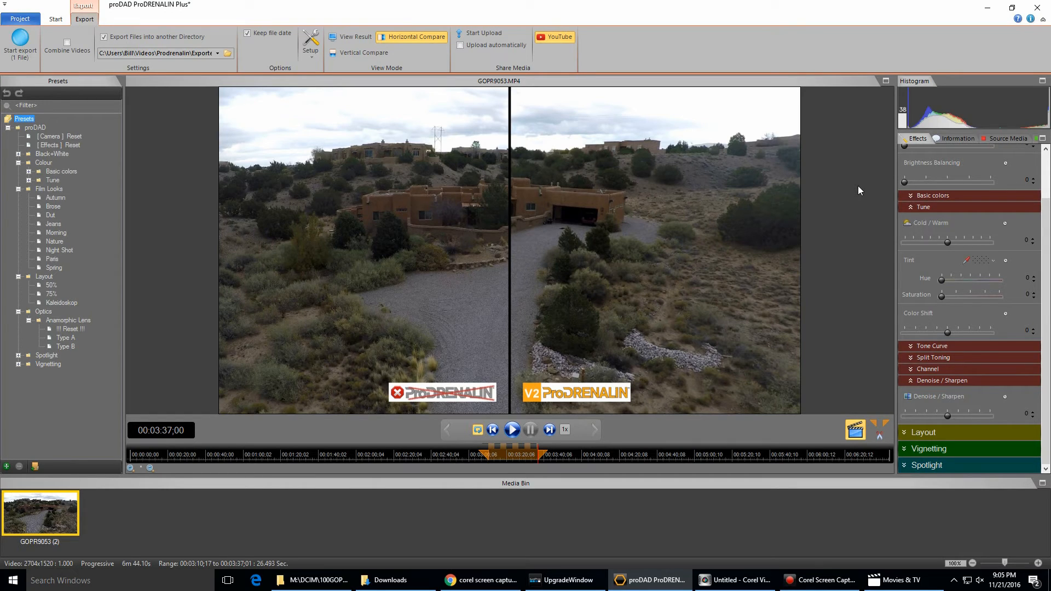
{"action": "mouse_move", "coordinate": [841, 205]}
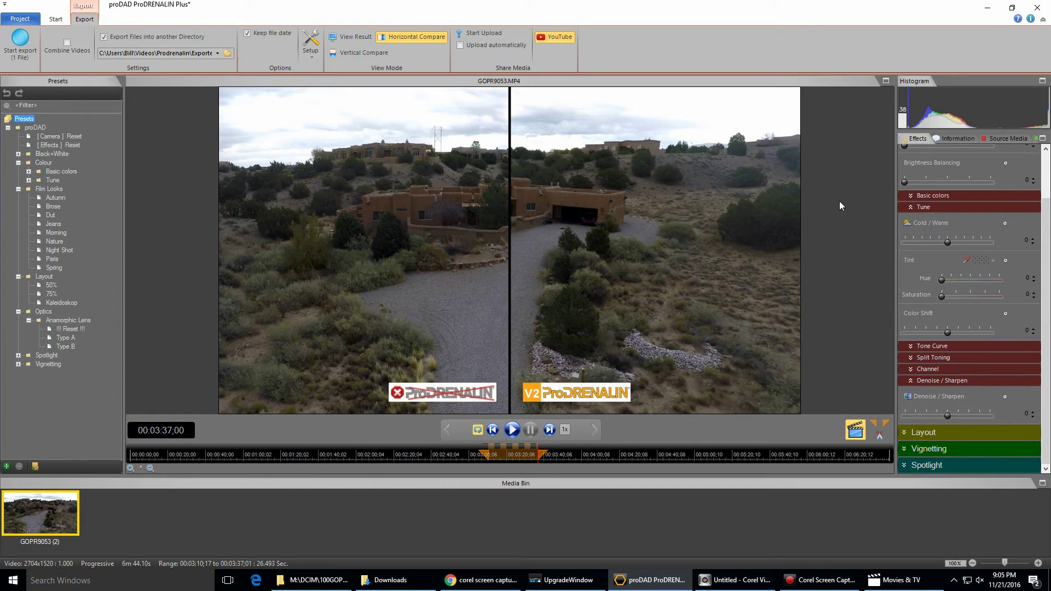
{"action": "mouse_move", "coordinate": [537, 263]}
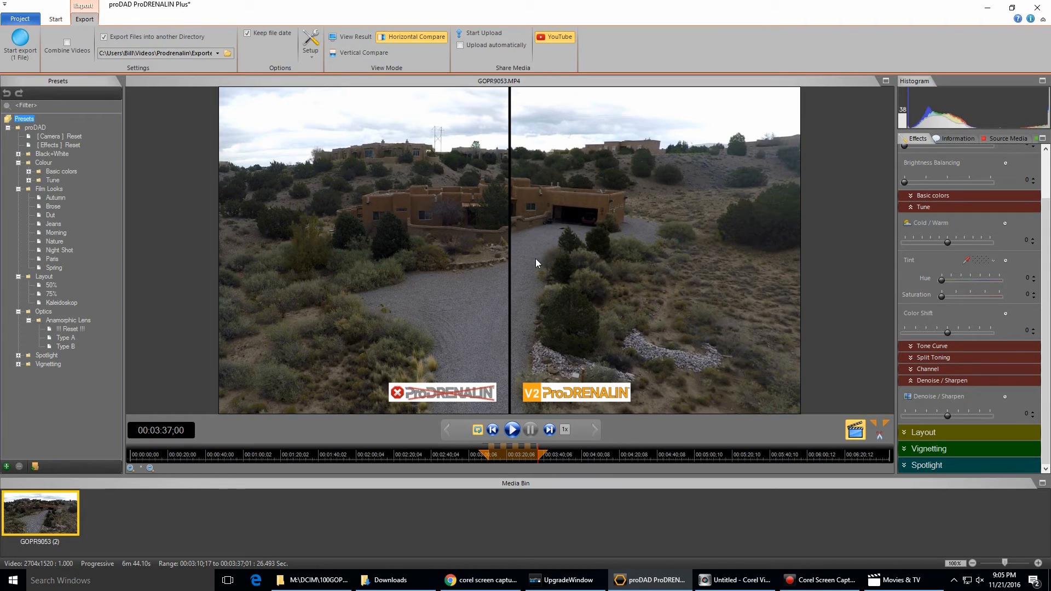
{"action": "left_click", "coordinate": [355, 36]}
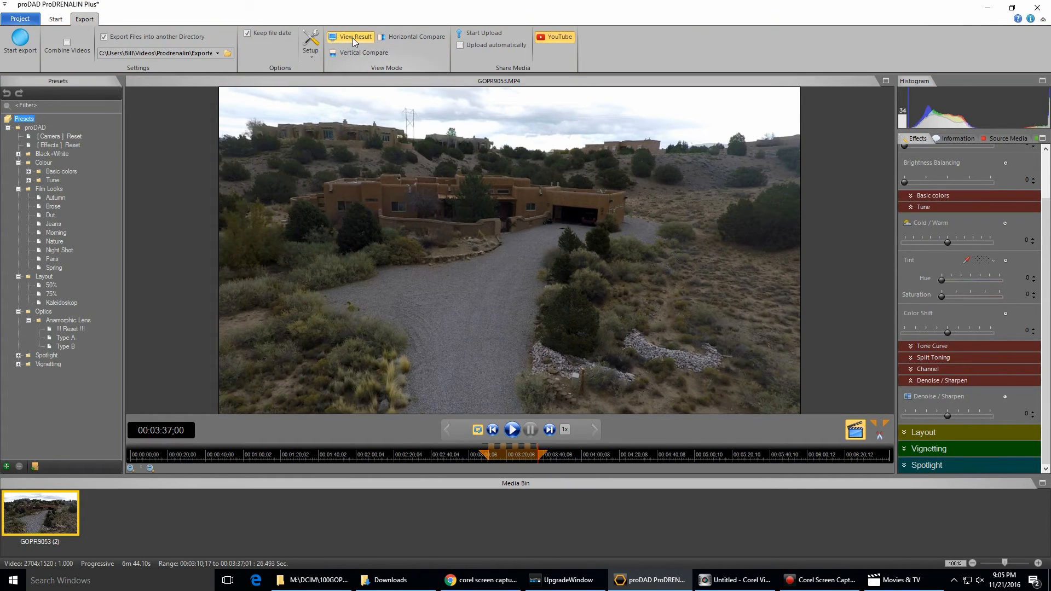
{"action": "left_click", "coordinate": [413, 37]}
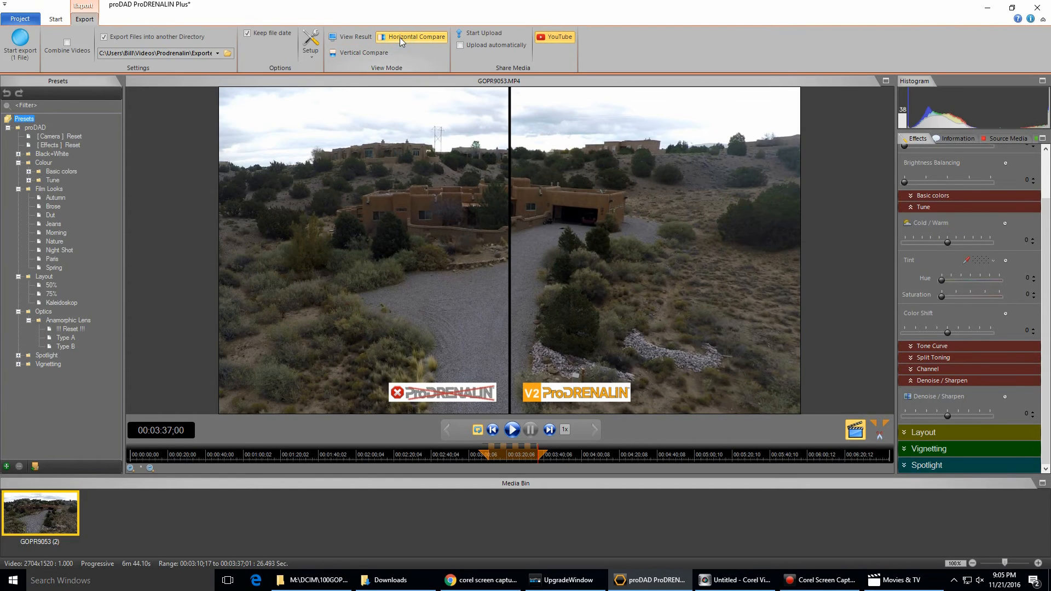
{"action": "left_click", "coordinate": [363, 52]}
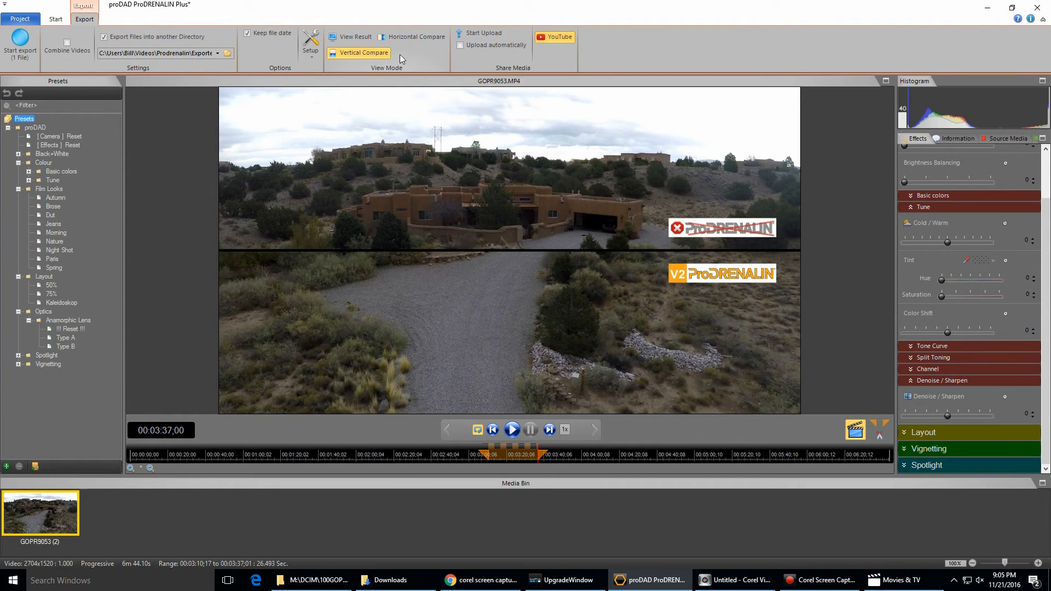
{"action": "left_click", "coordinate": [416, 36]}
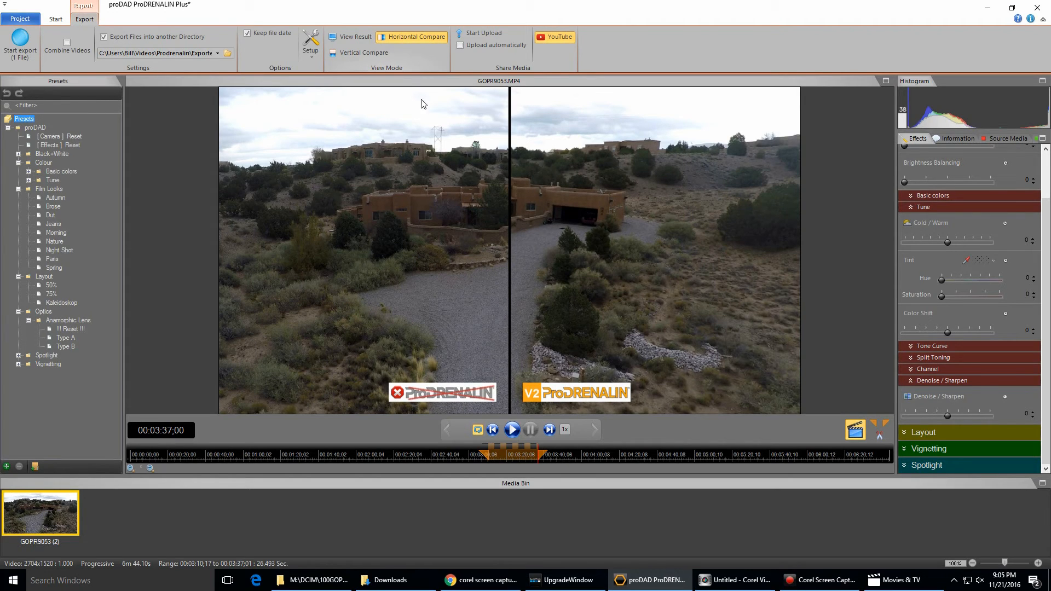
{"action": "mouse_move", "coordinate": [412, 397]}
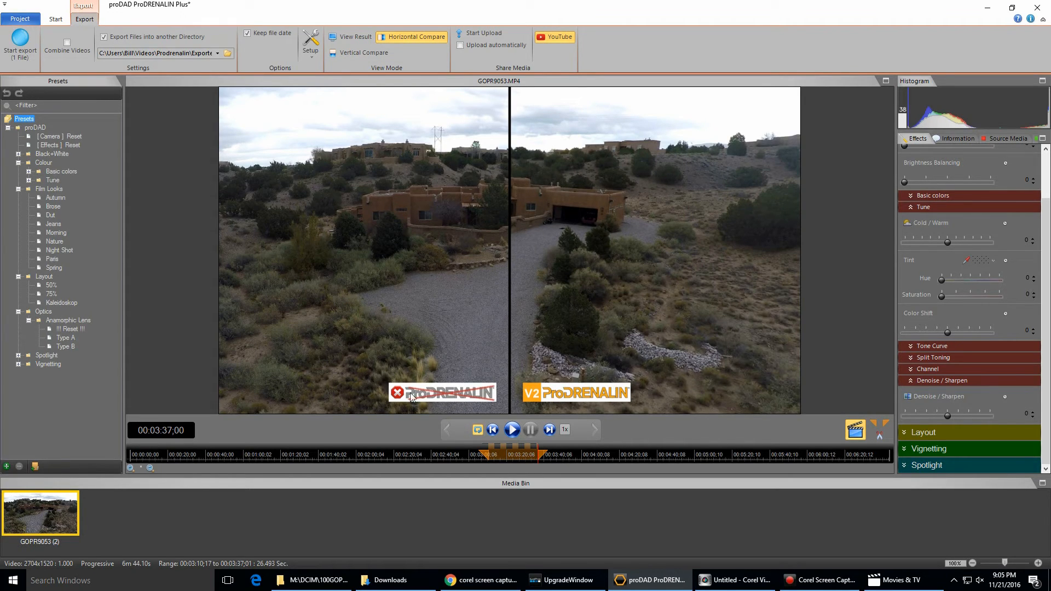
{"action": "mouse_move", "coordinate": [424, 366]}
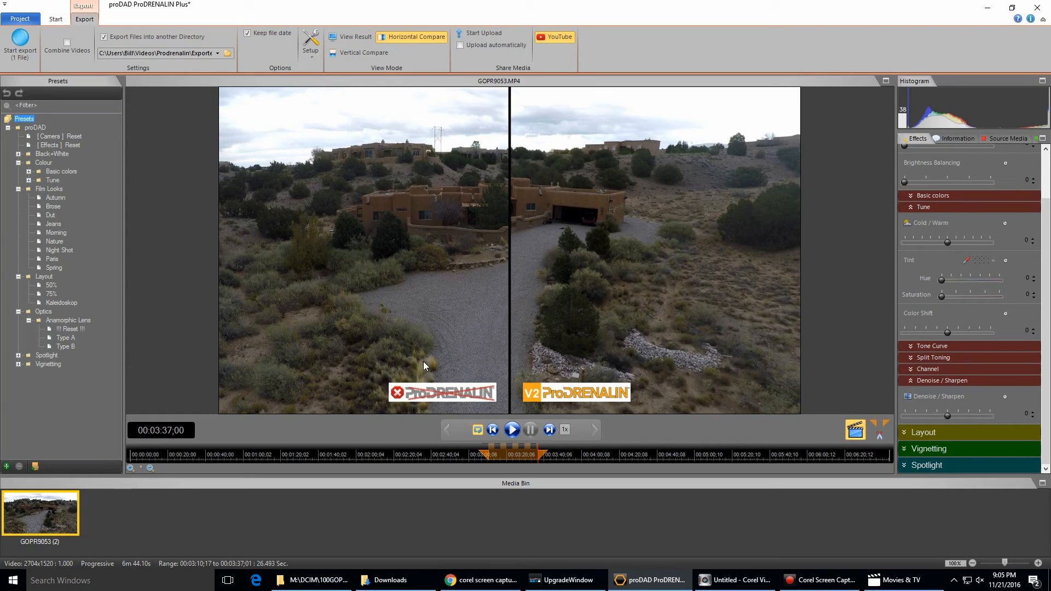
{"action": "mouse_move", "coordinate": [428, 245]}
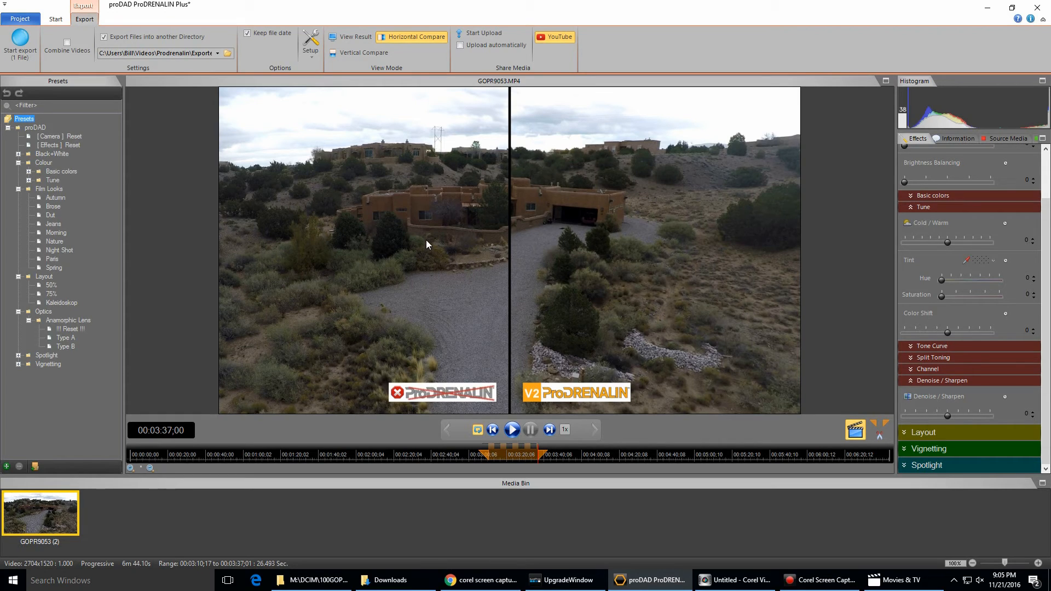
{"action": "mouse_move", "coordinate": [604, 287]}
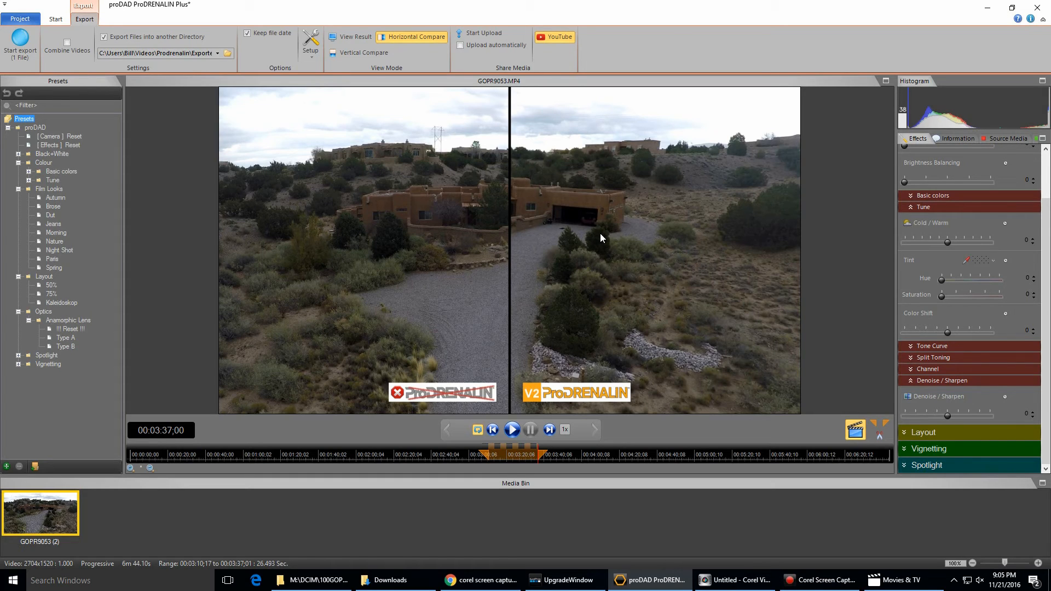
{"action": "mouse_move", "coordinate": [660, 167]}
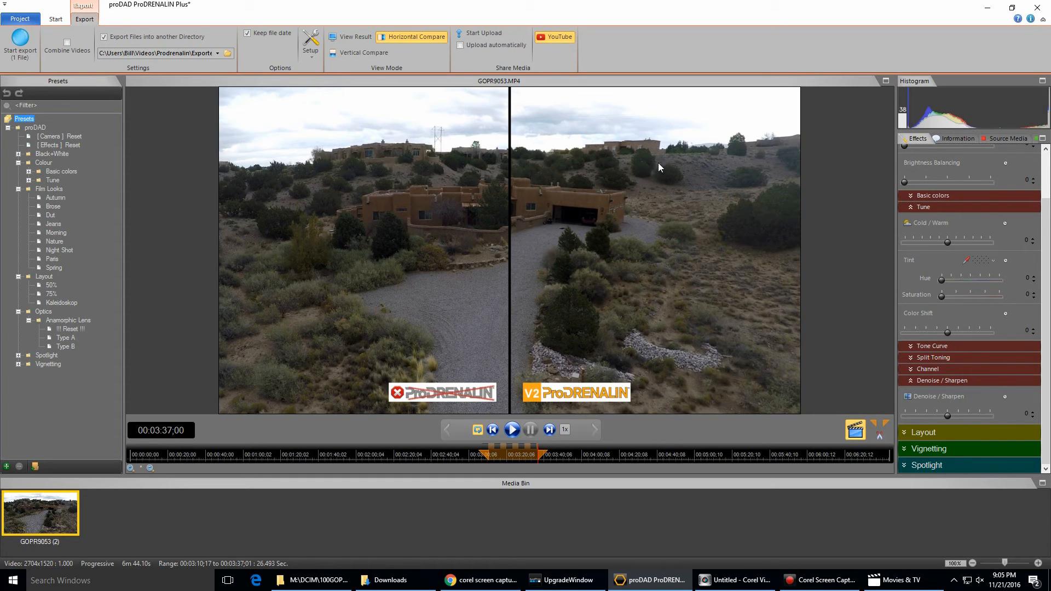
Step: Start exporting the side-by-side comparison as GOPR9053 (2).mp4
{"action": "left_click", "coordinate": [17, 40]}
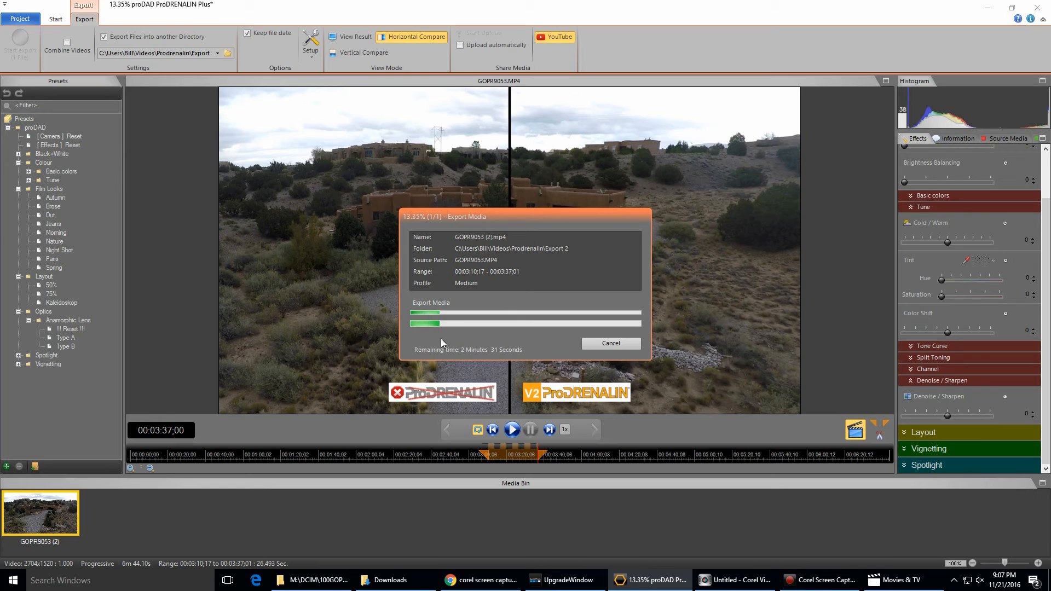
{"action": "mouse_move", "coordinate": [526, 357]}
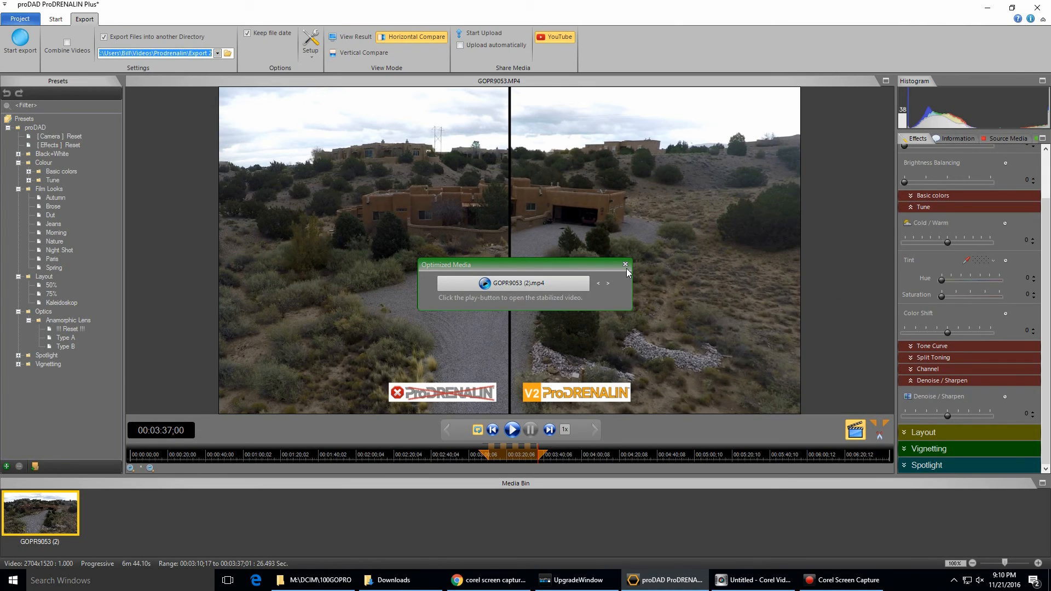
{"action": "mouse_move", "coordinate": [593, 307]}
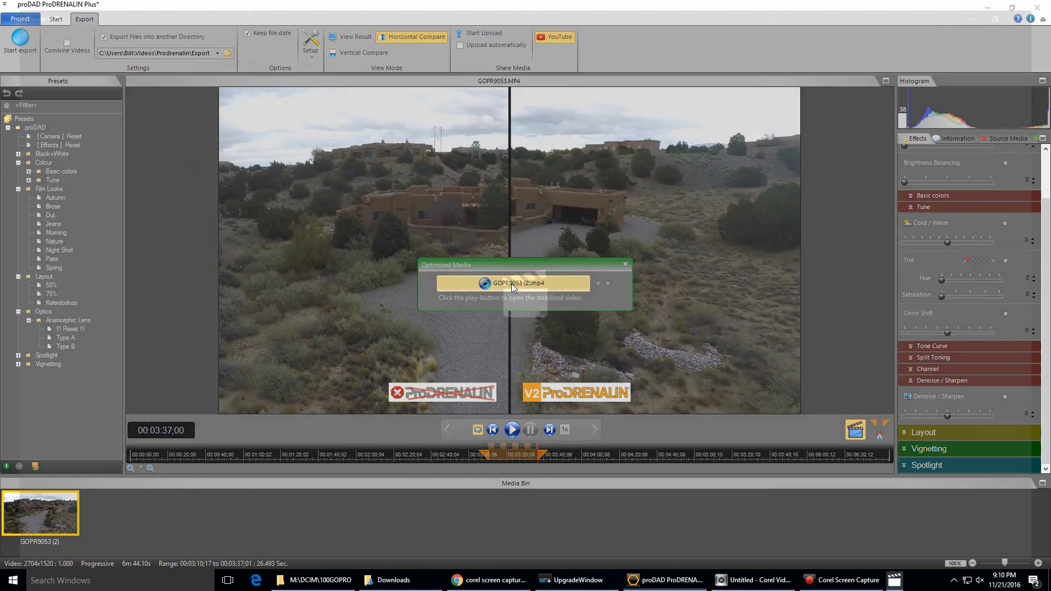
Step: Play GOPR9053 (2).mp4 from the Optimized Media popup in Movies & TV
{"action": "left_click", "coordinate": [484, 283]}
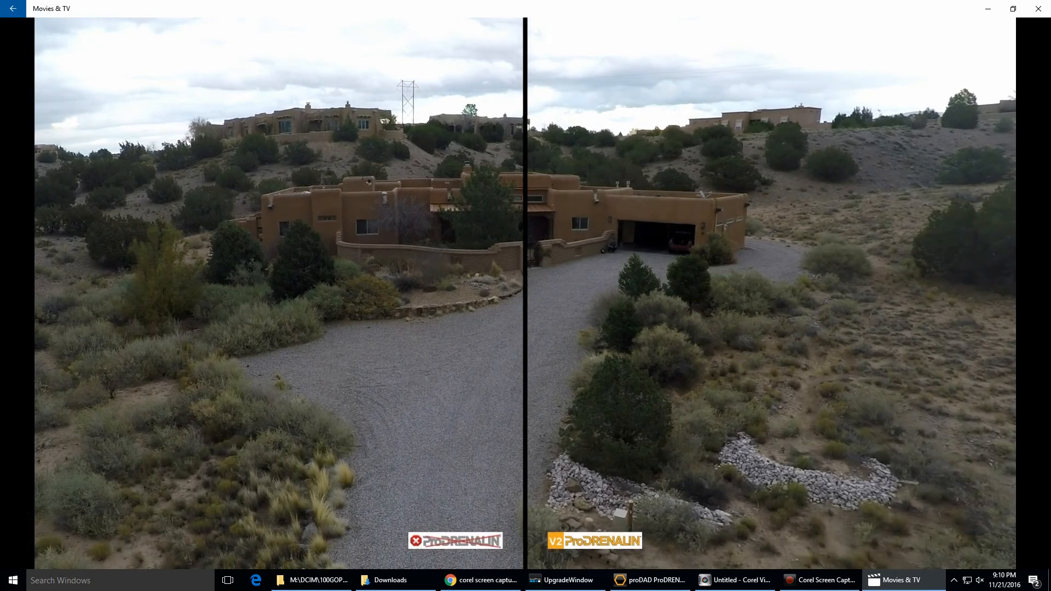
{"action": "mouse_move", "coordinate": [863, 283]}
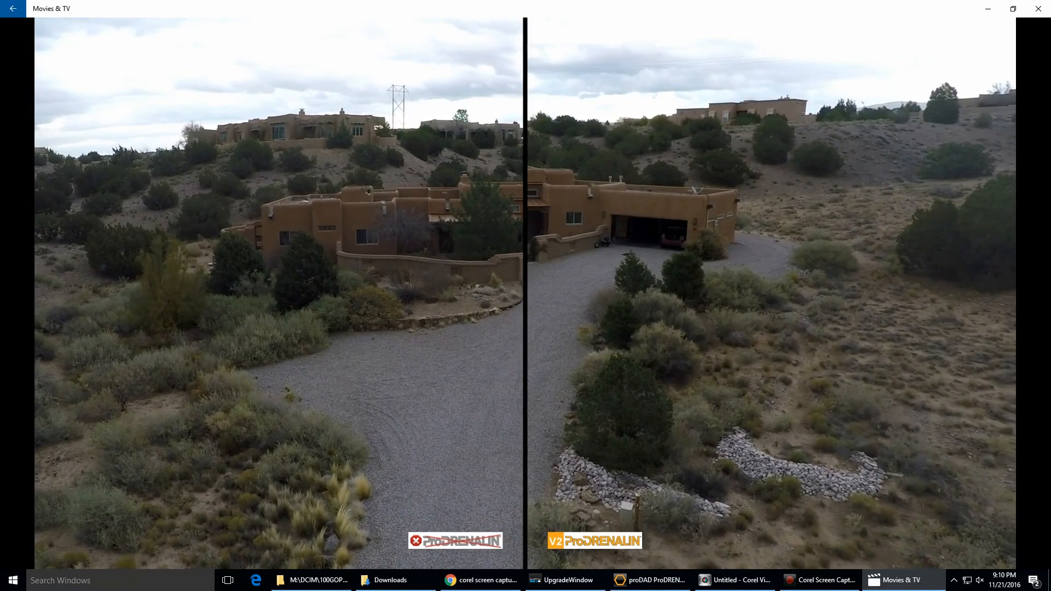
{"action": "mouse_move", "coordinate": [179, 299]}
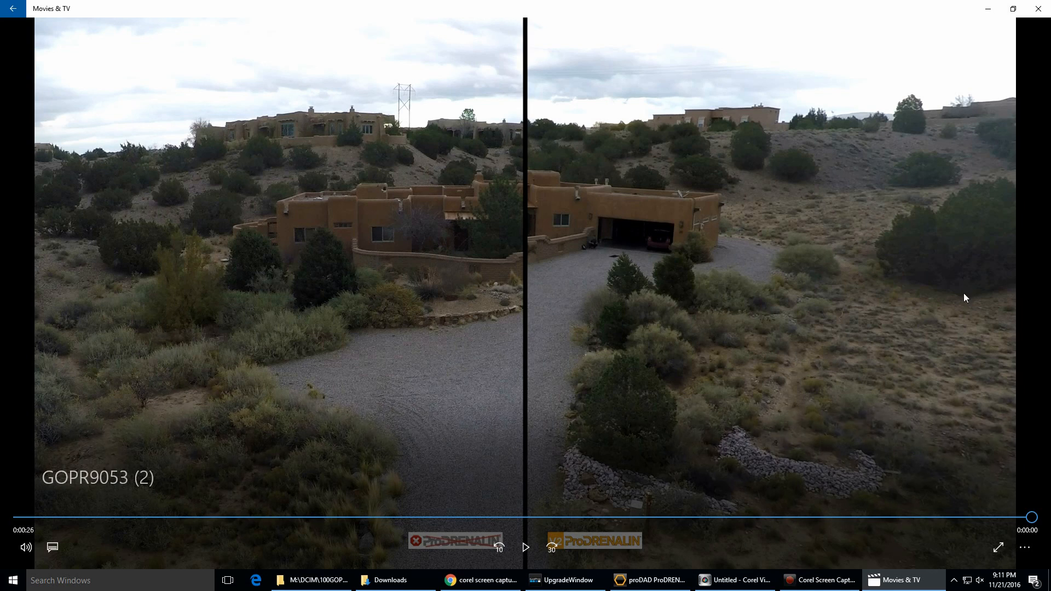
{"action": "mouse_move", "coordinate": [980, 283]}
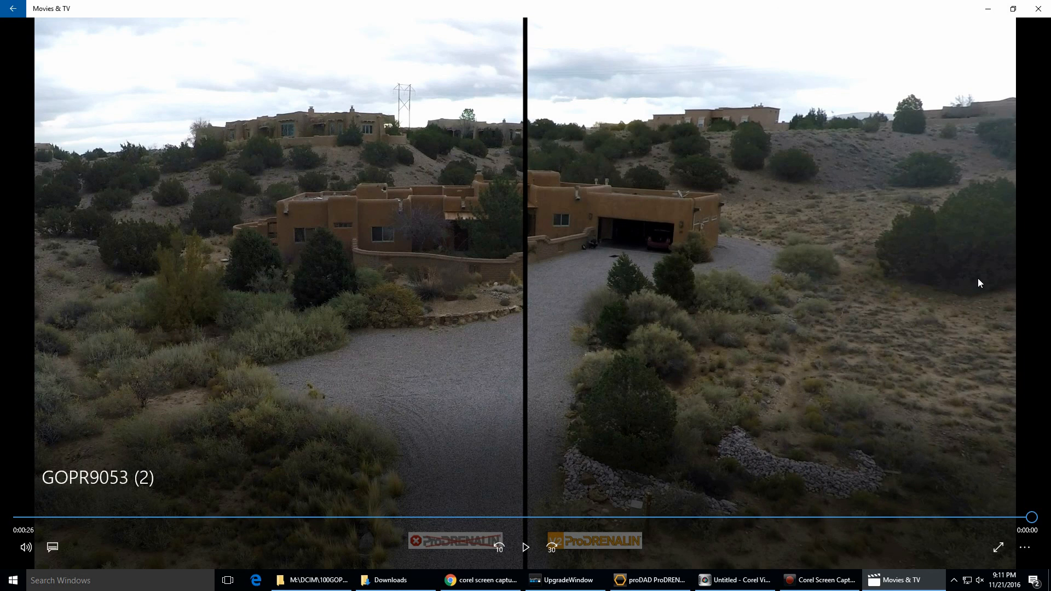